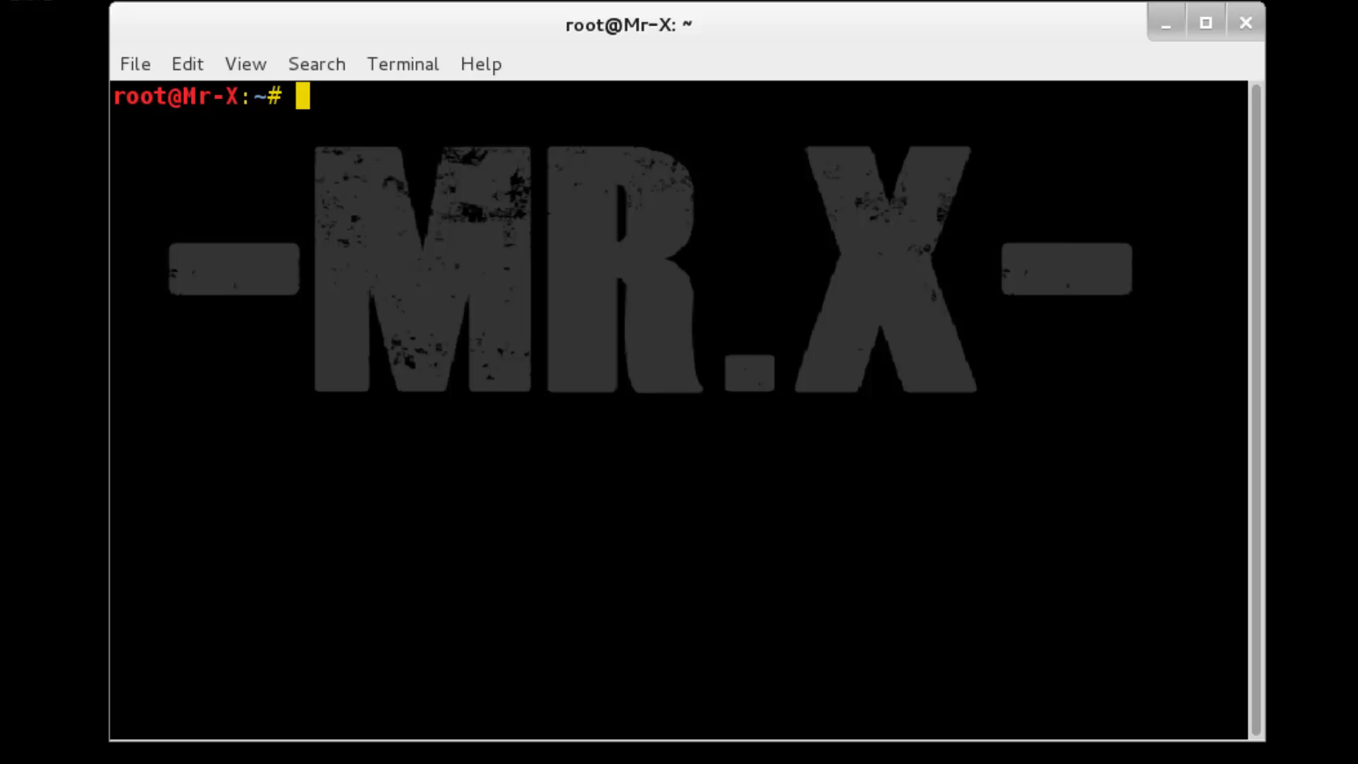
mouse_move(576, 627)
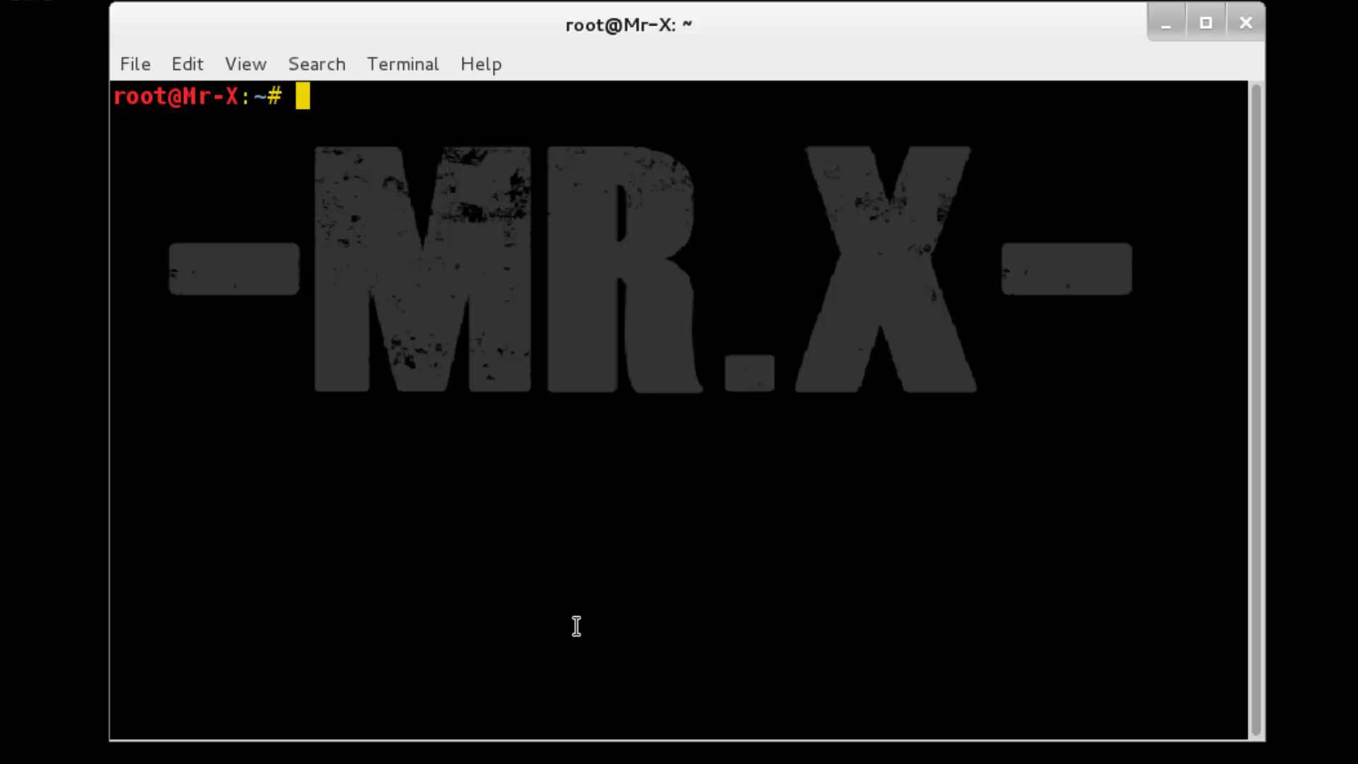
mouse_move(619, 621)
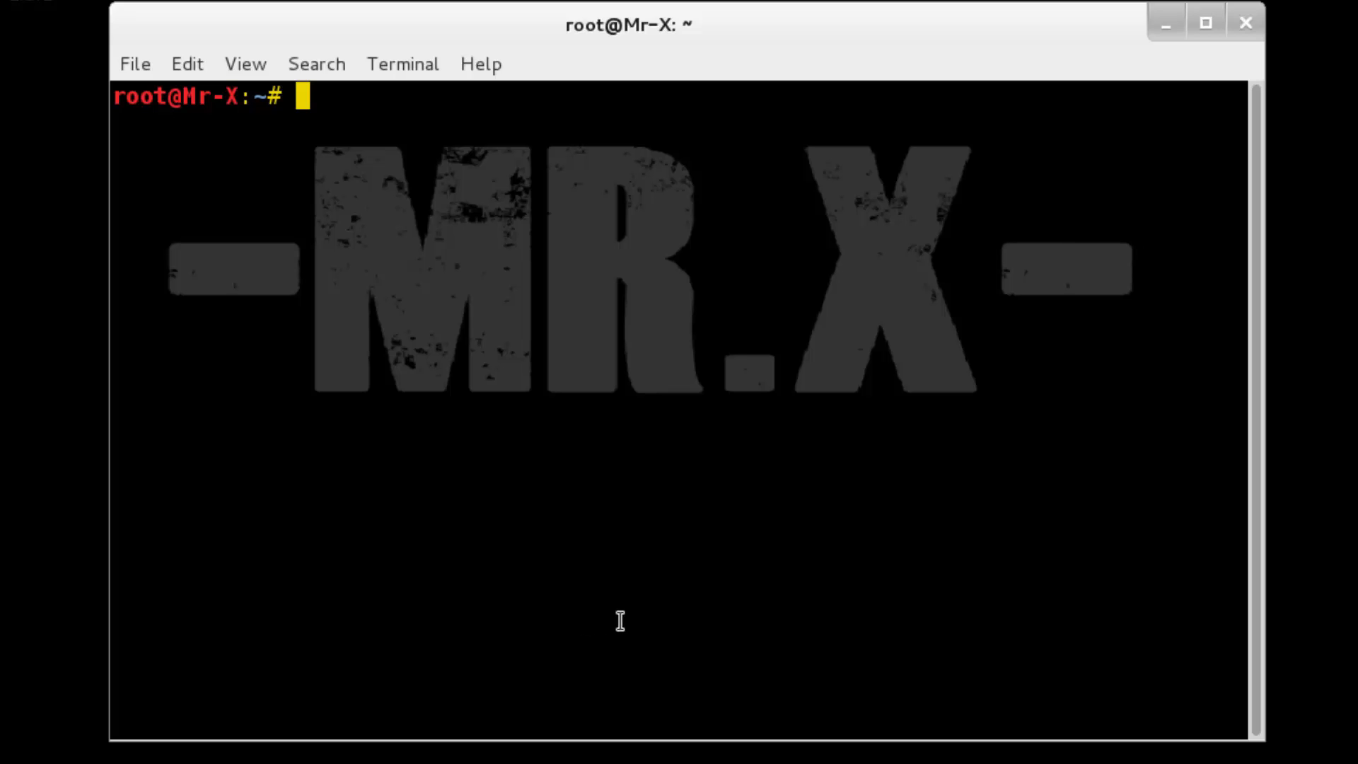
Install the proxychains package with apt-get install proxychains
text(apt-get install proxychains)
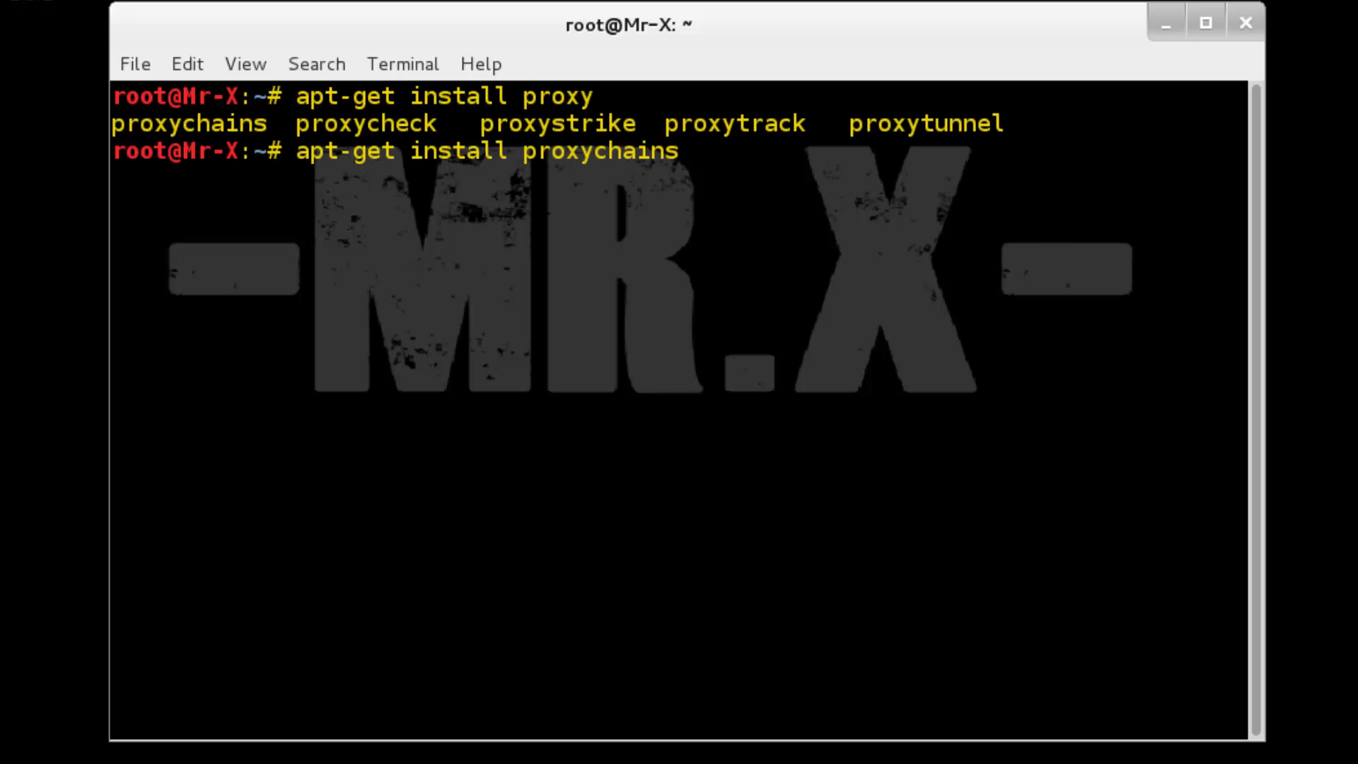
key(Return)
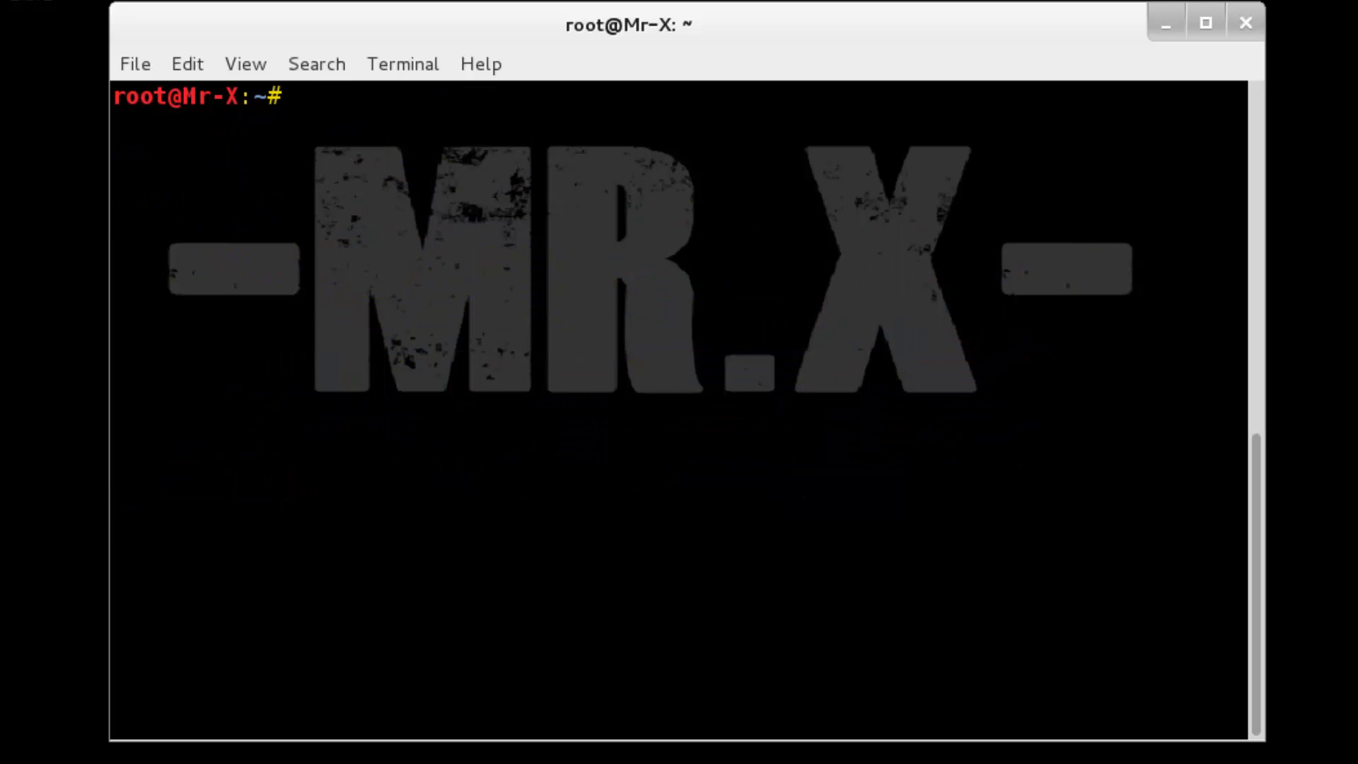
Open /etc/proxychains.conf for editing in vi
text(vi /)
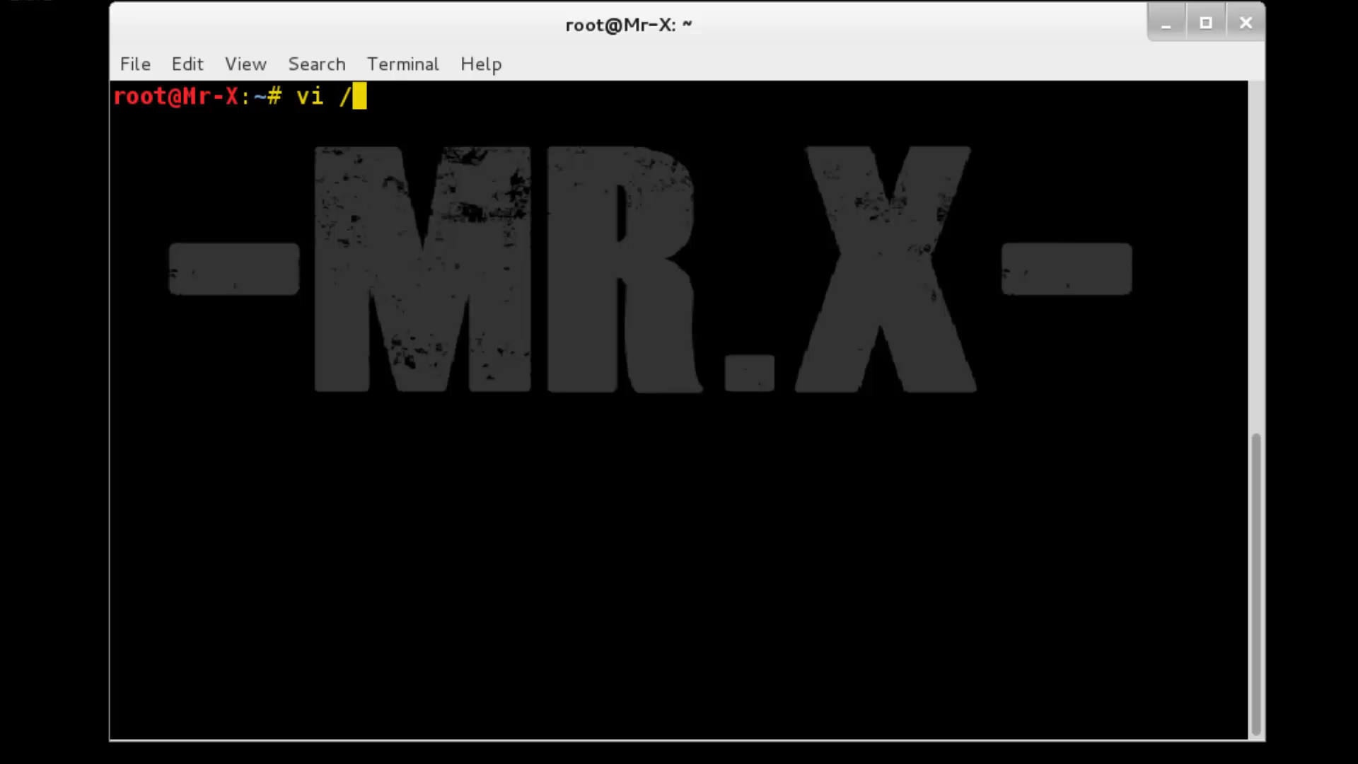
text(etc/proxychains.conf)
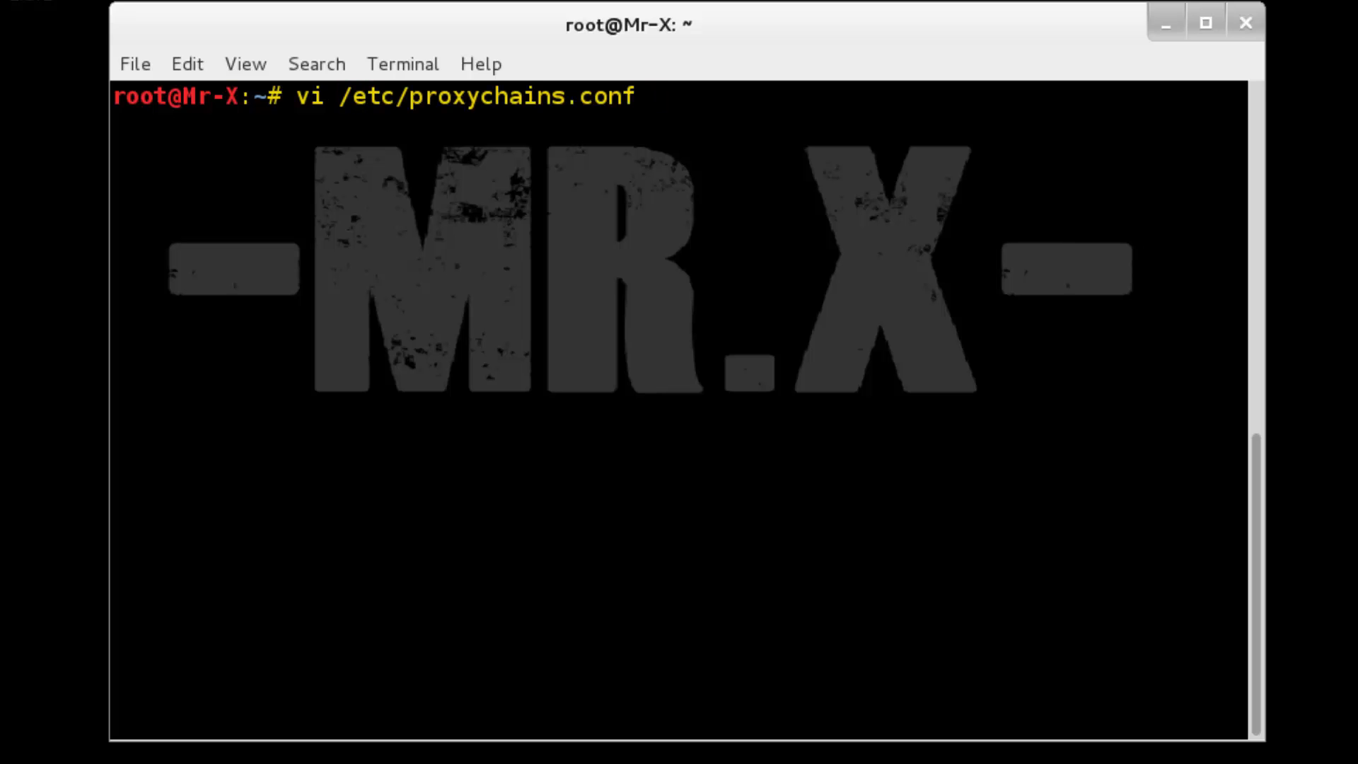
key(Return)
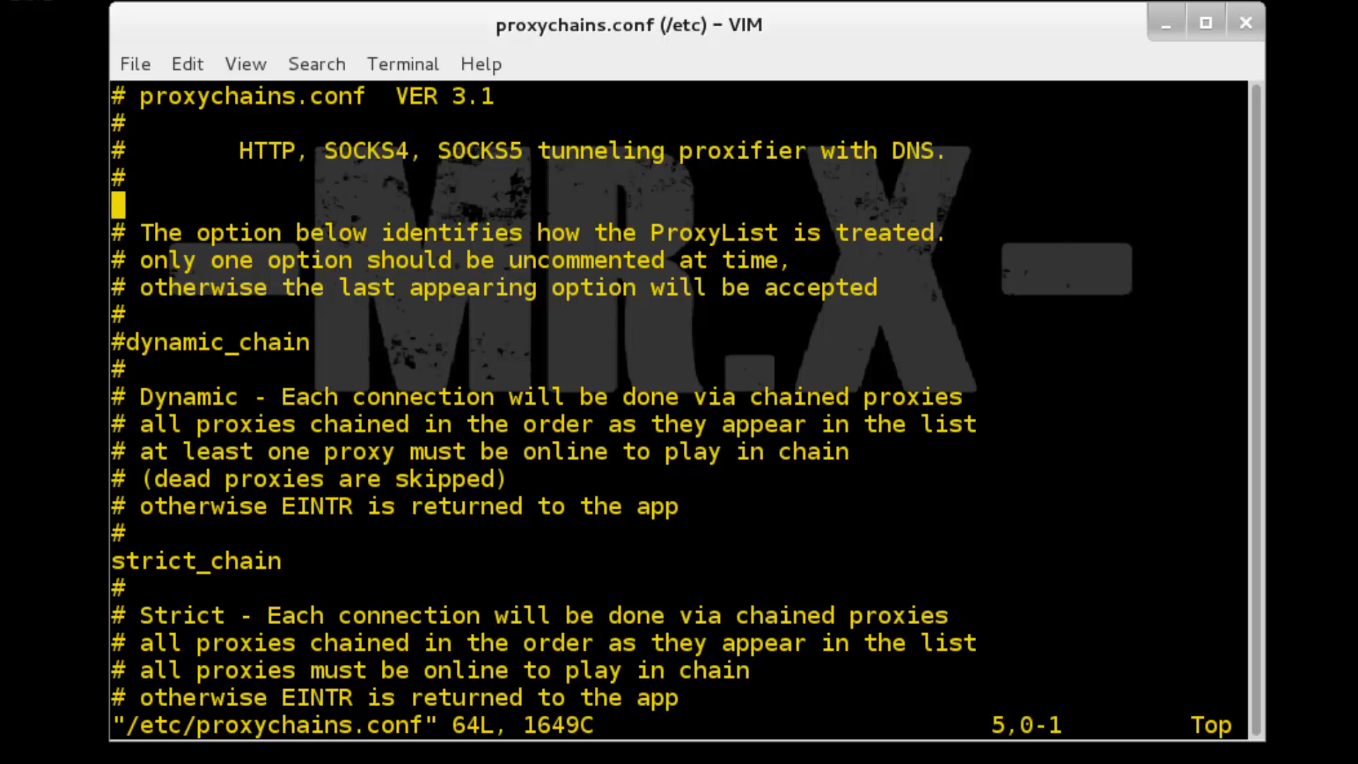
Uncomment dynamic_chain and move down to the proxy list to add a proxy entry
scroll(down, 3)
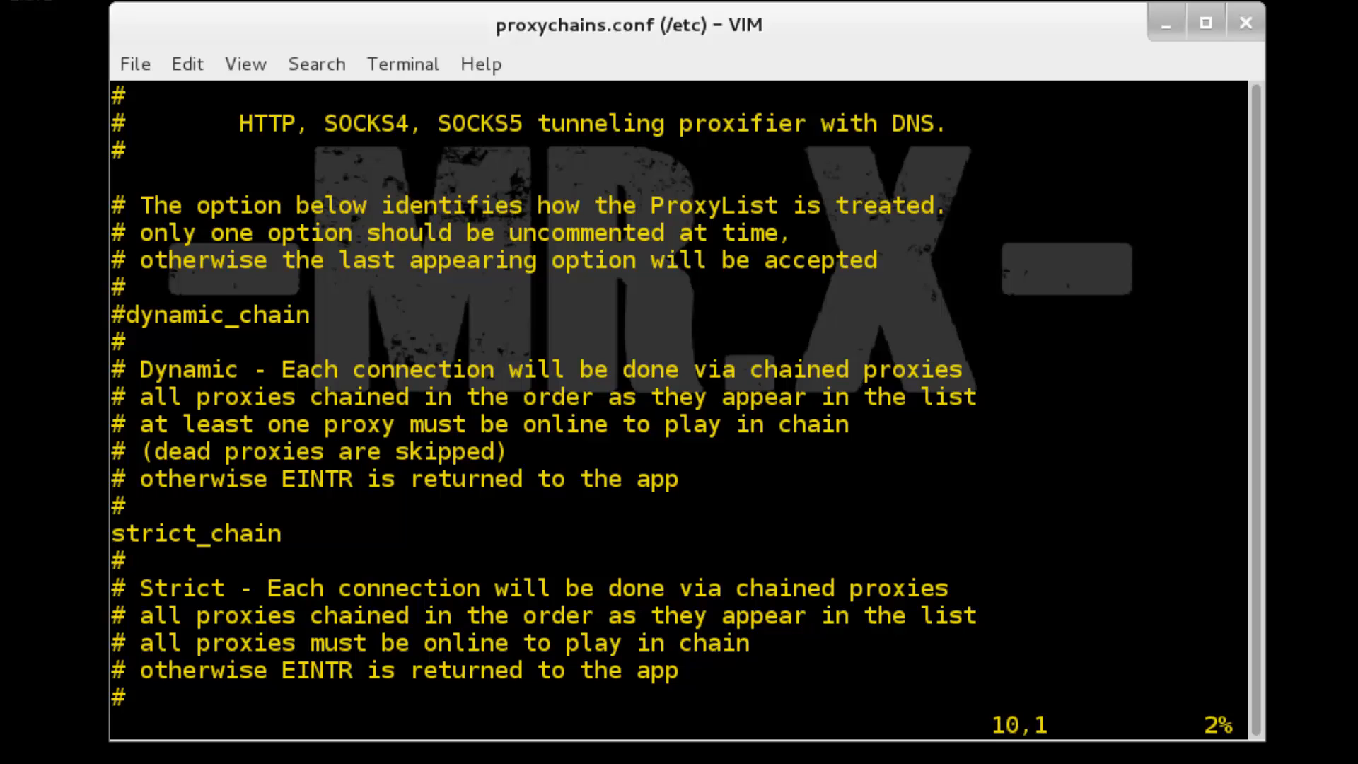
key(x)
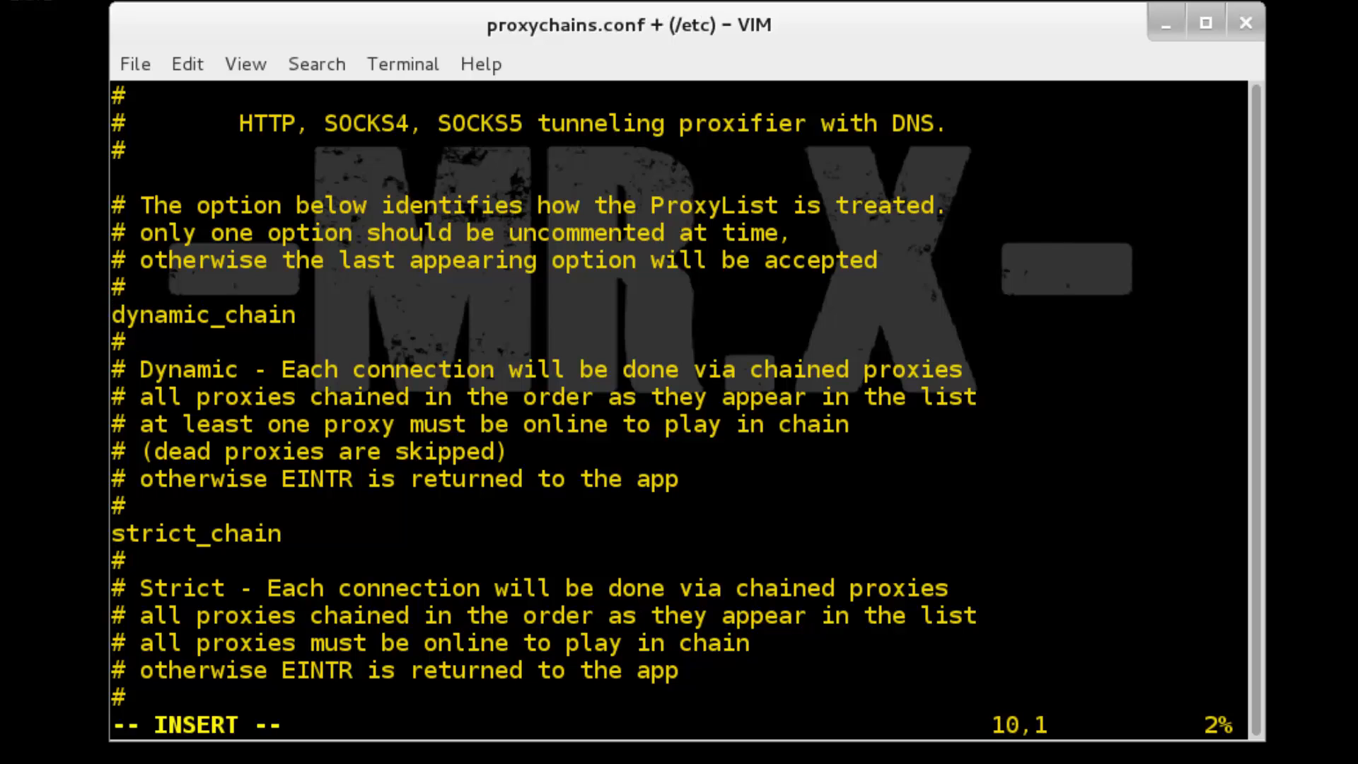
click(115, 533)
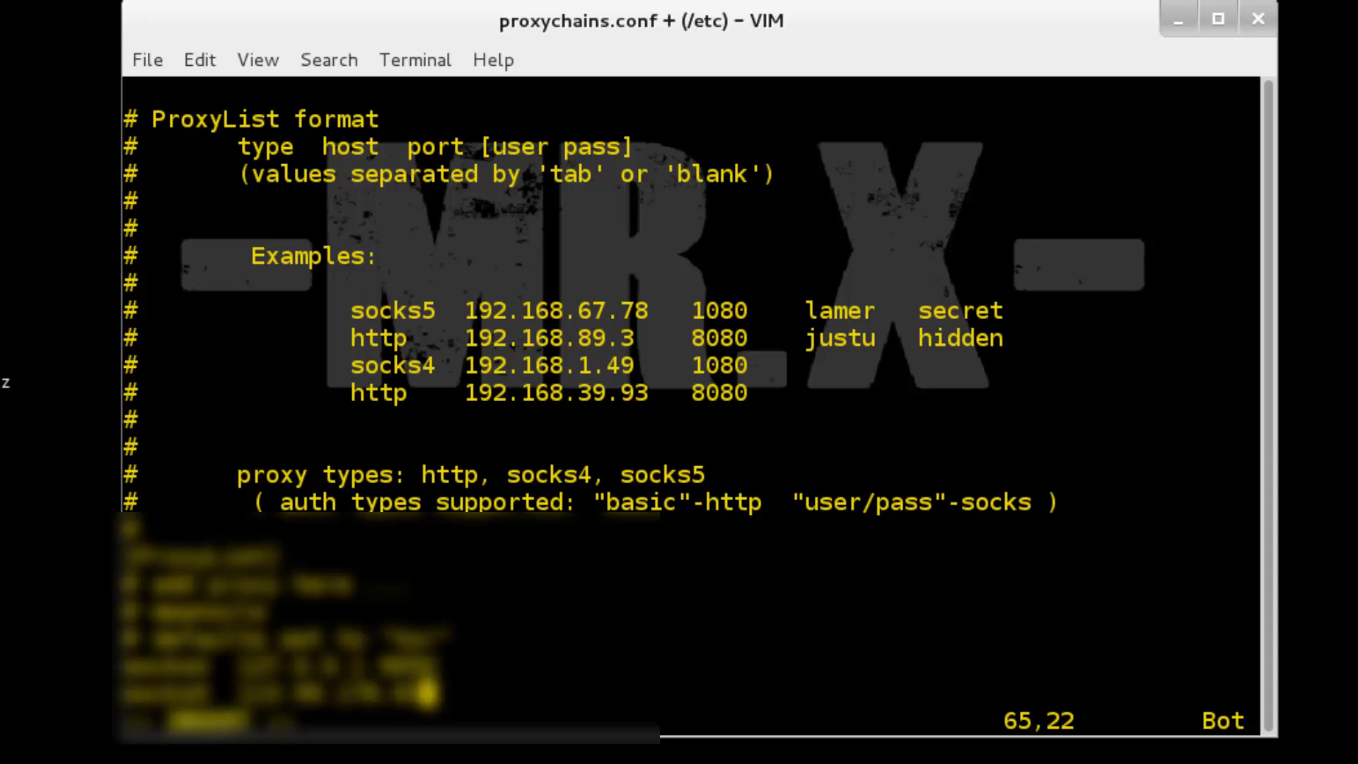
scroll(down, 3)
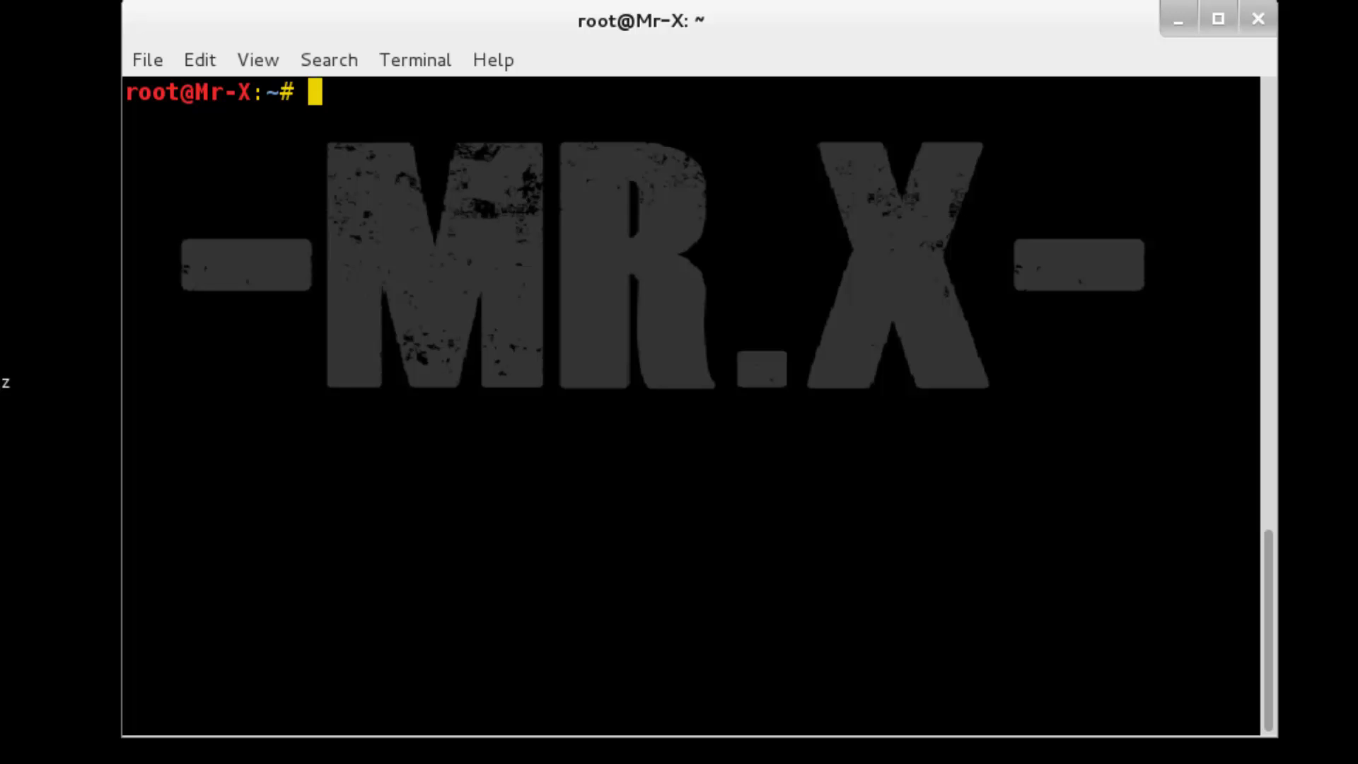
Start the postgresql and metasploit services with service ... start
text(serv)
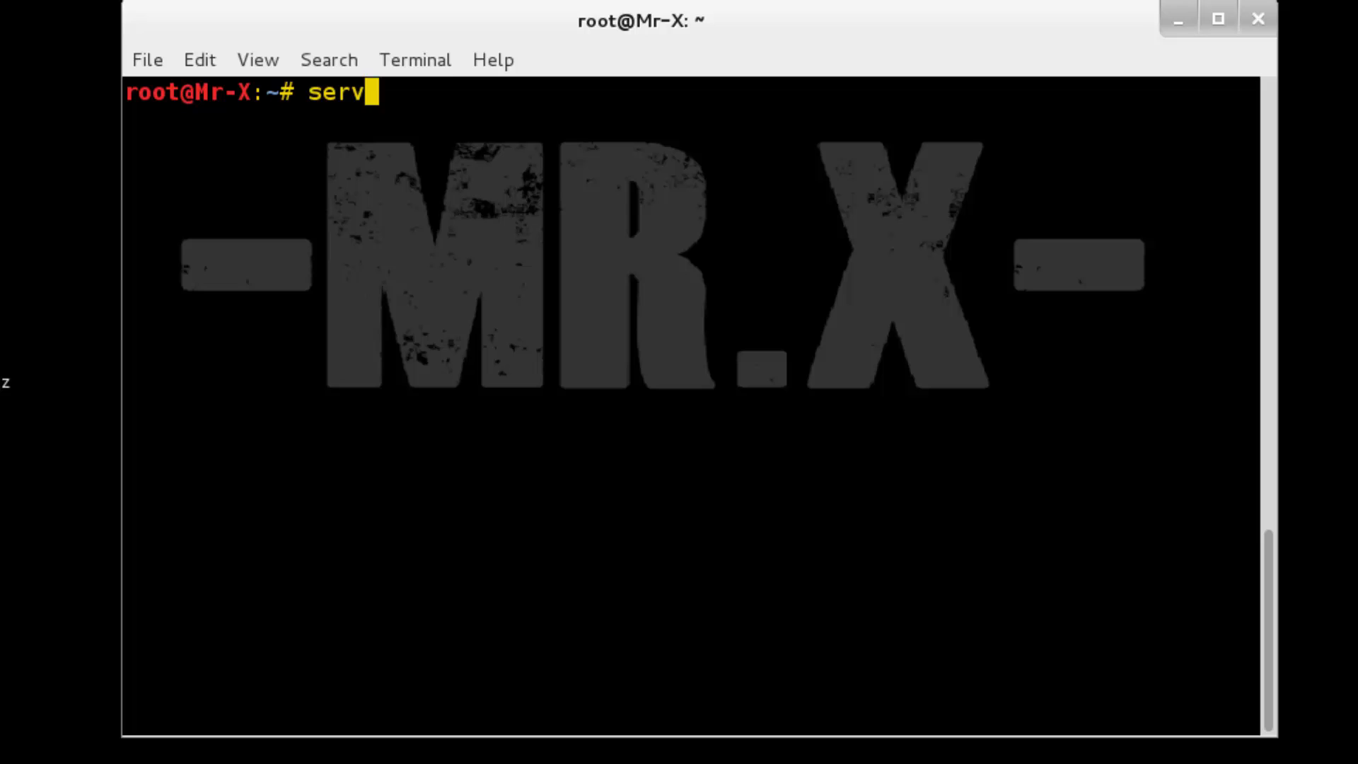
text(ice postgresql start)
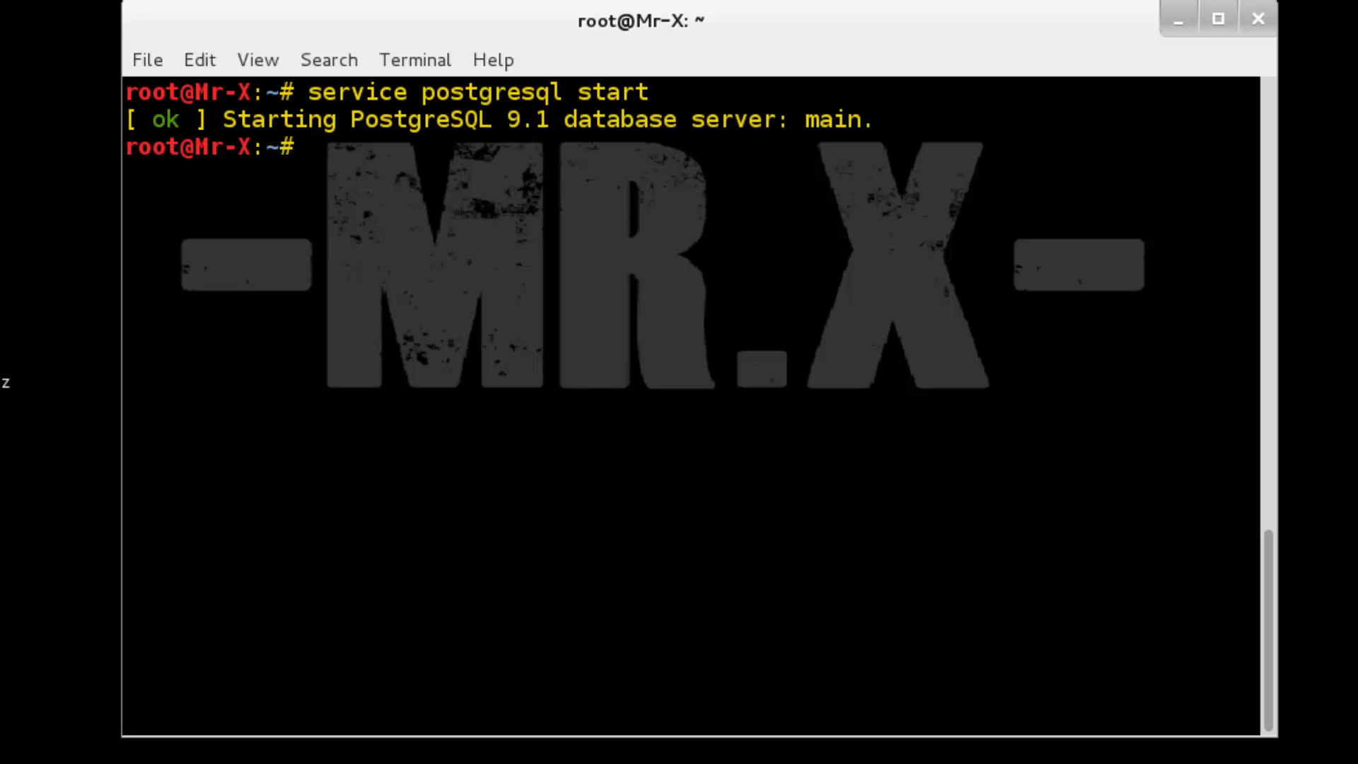
text(service metasploit)
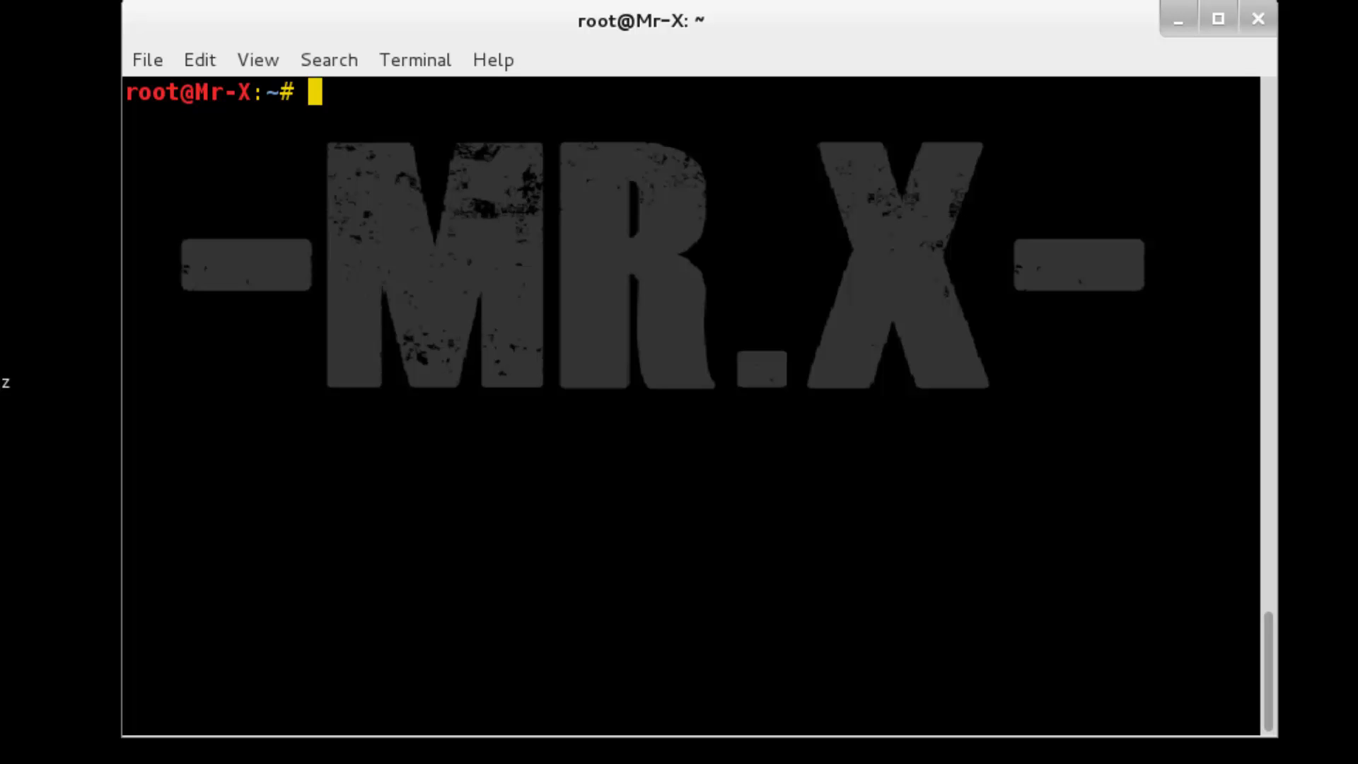
Run proxychains msfconsole so Metasploit loads through the proxy chain
text(proxyc)
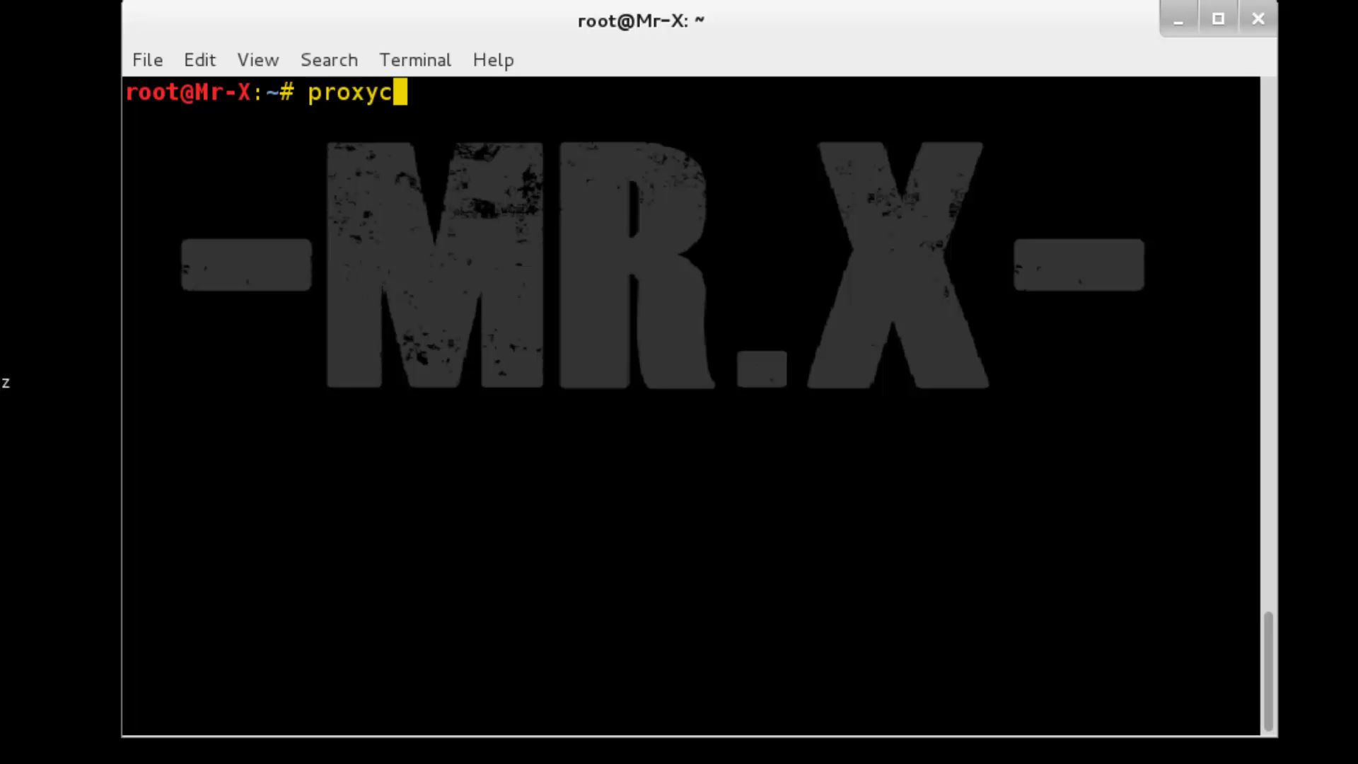
text(hains)
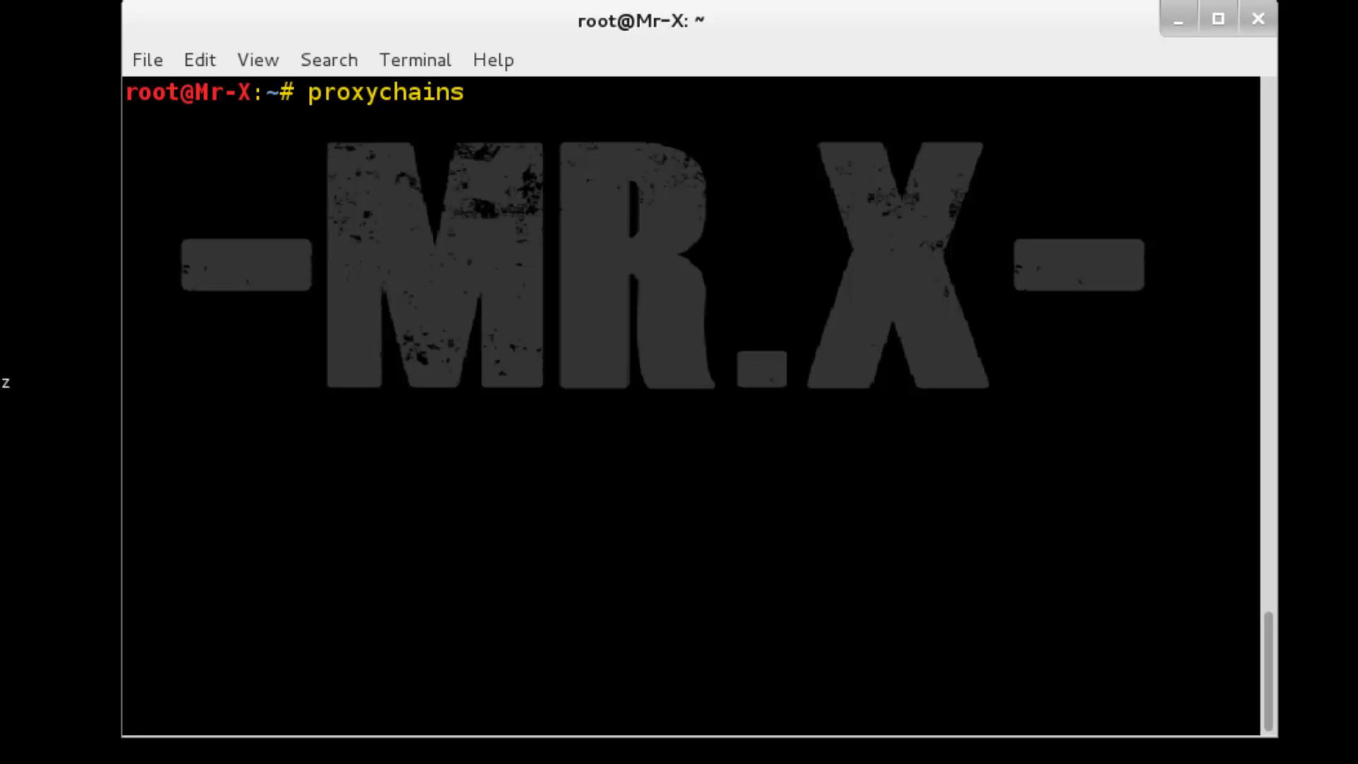
text(msfconsole)
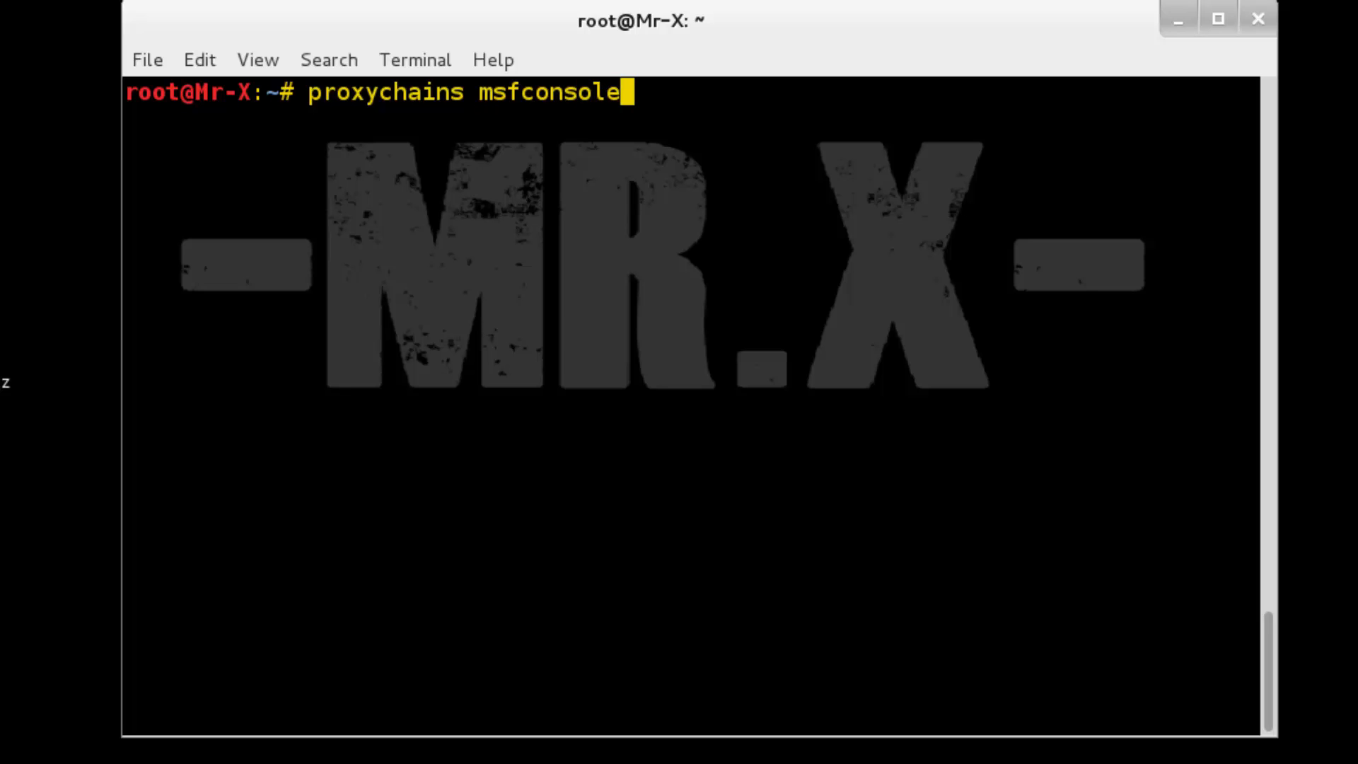
key(Return)
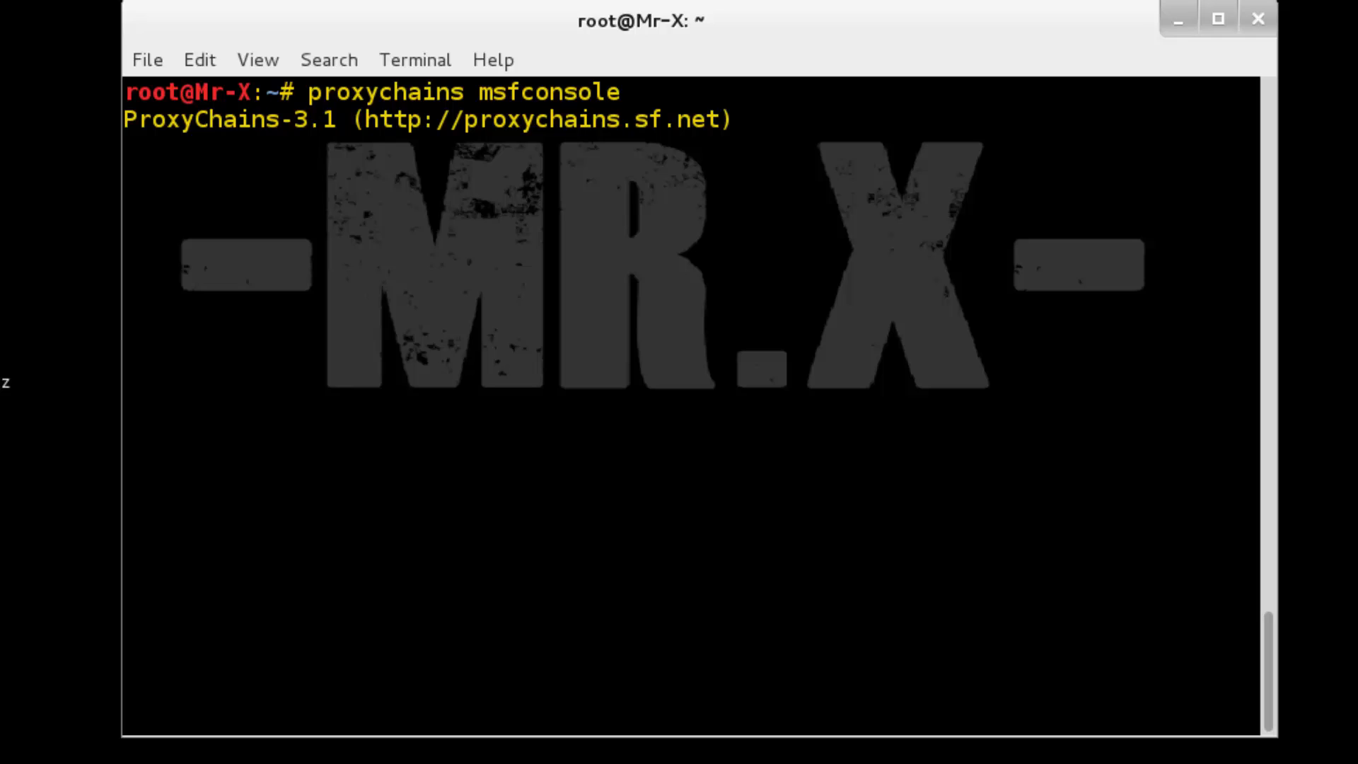